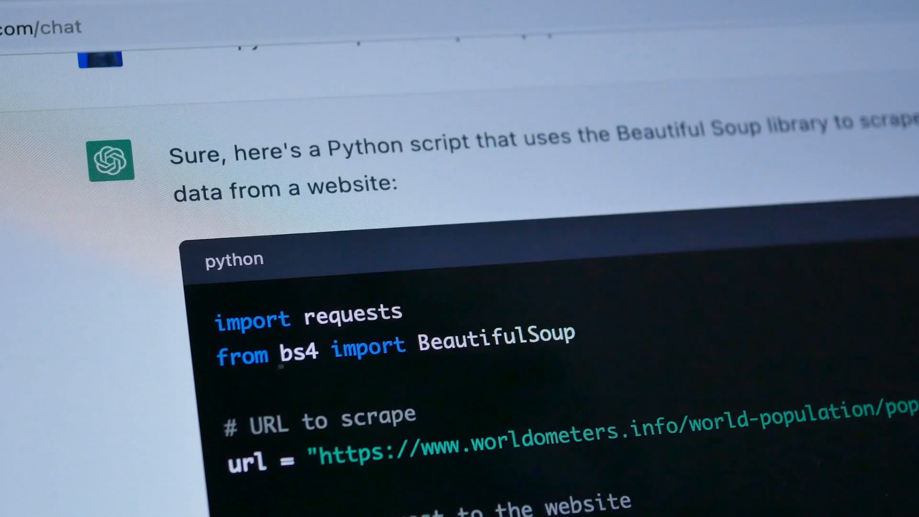
scroll("down", 3)
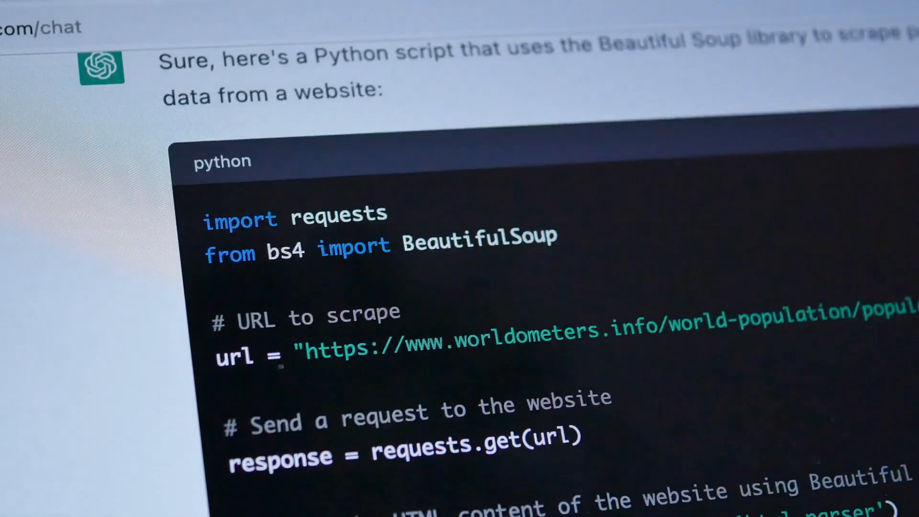
scroll("down", 3)
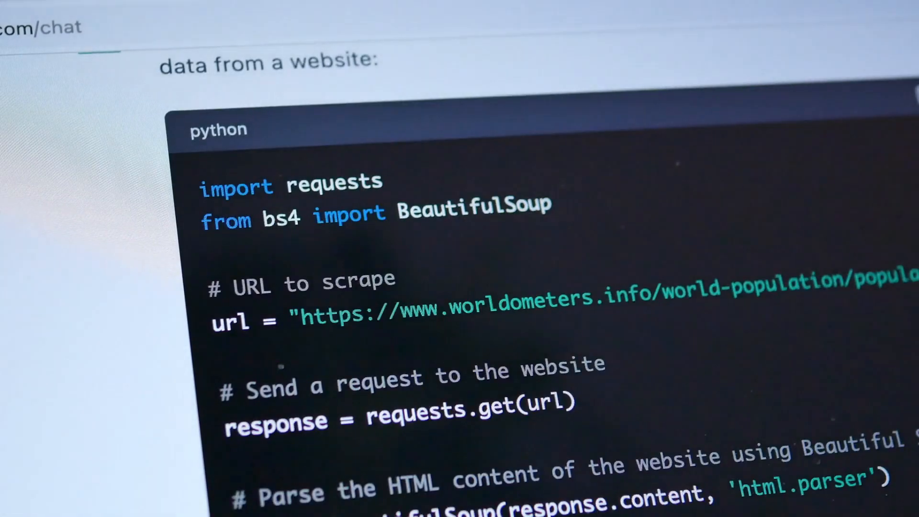